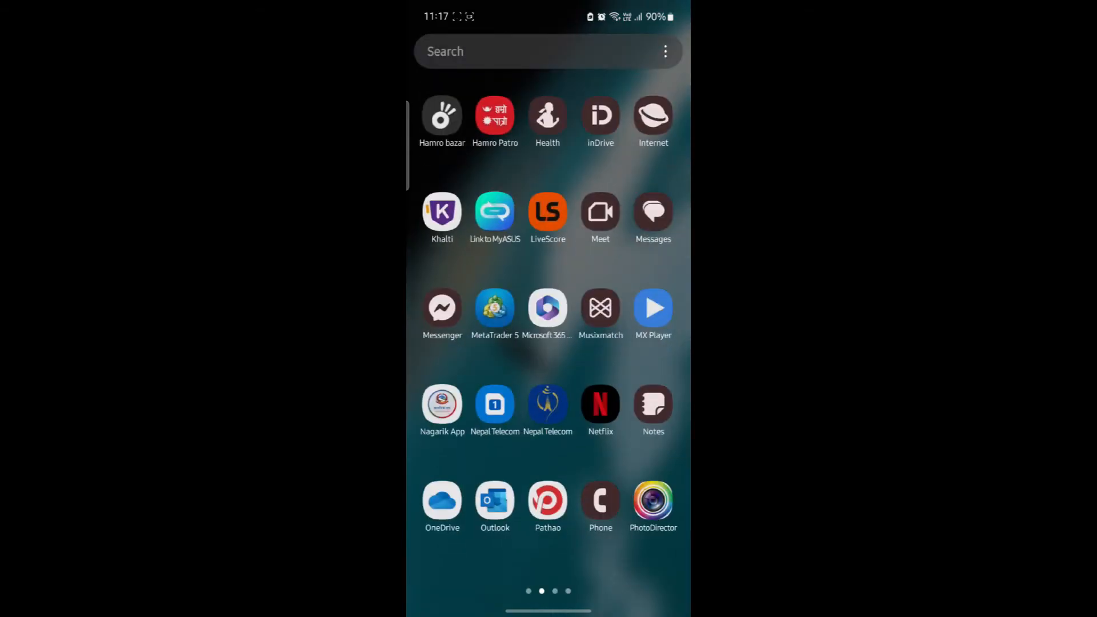
Launch MetaTrader 5 and show the Accounts list with the 10,000 USD demo account.
click(494, 308)
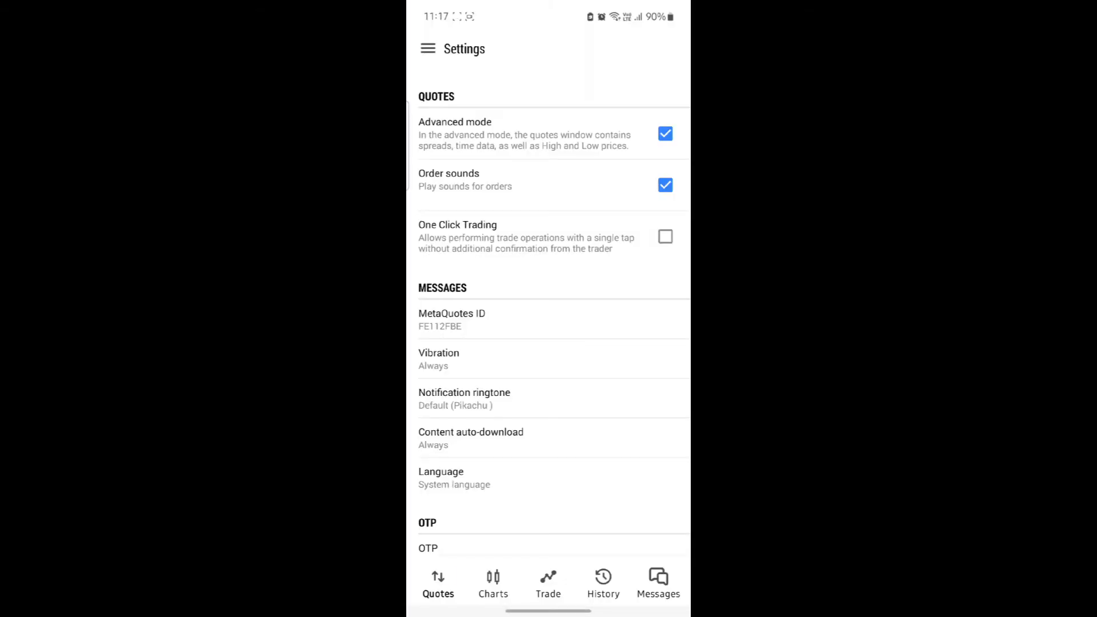
click(428, 49)
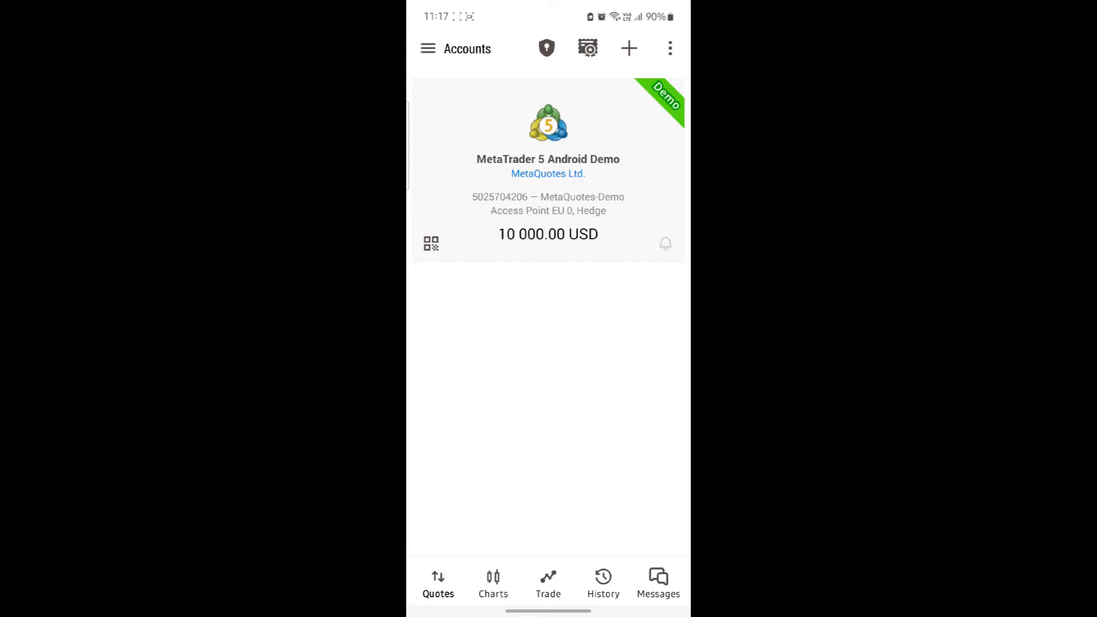
Add a new account and search brokers for 'XMGLobal' to find XM Global Limited.
click(627, 48)
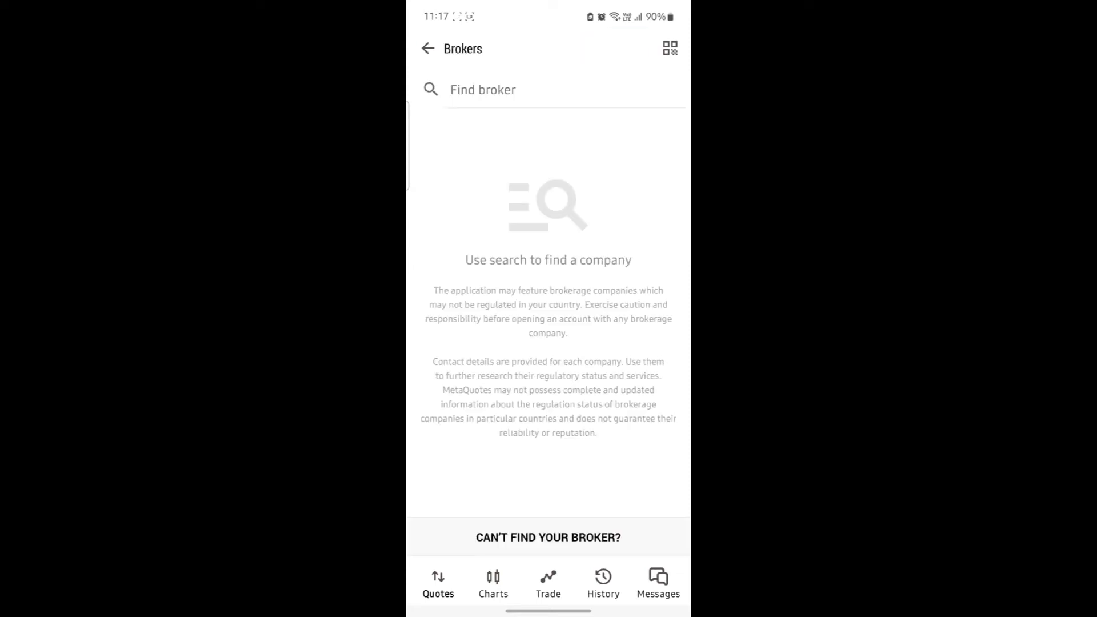
text(X)
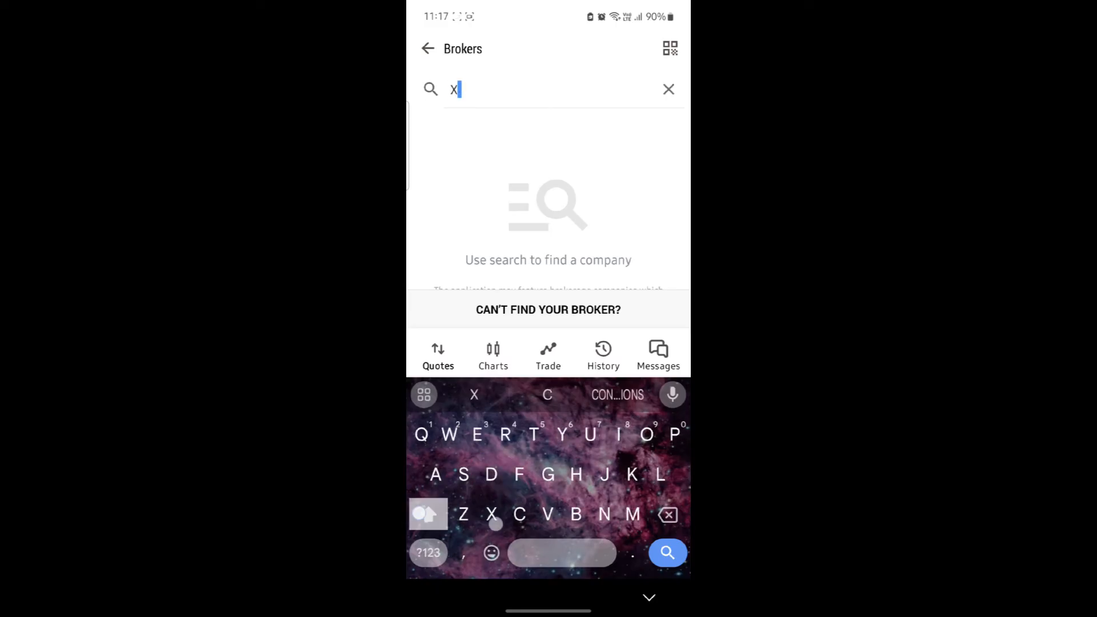
text(MGLob)
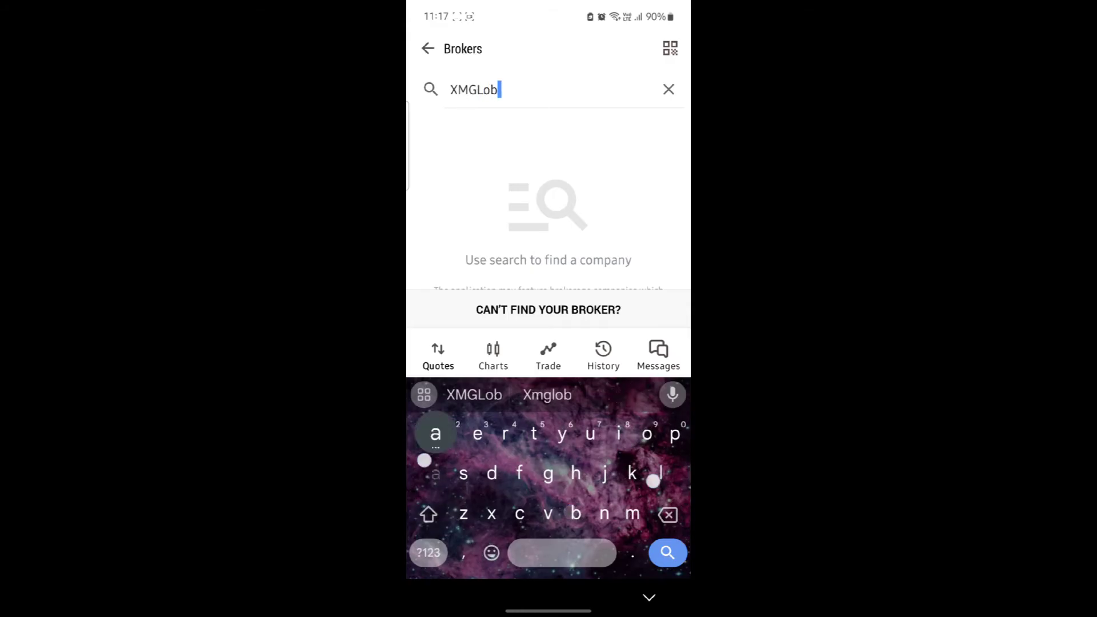
text(al)
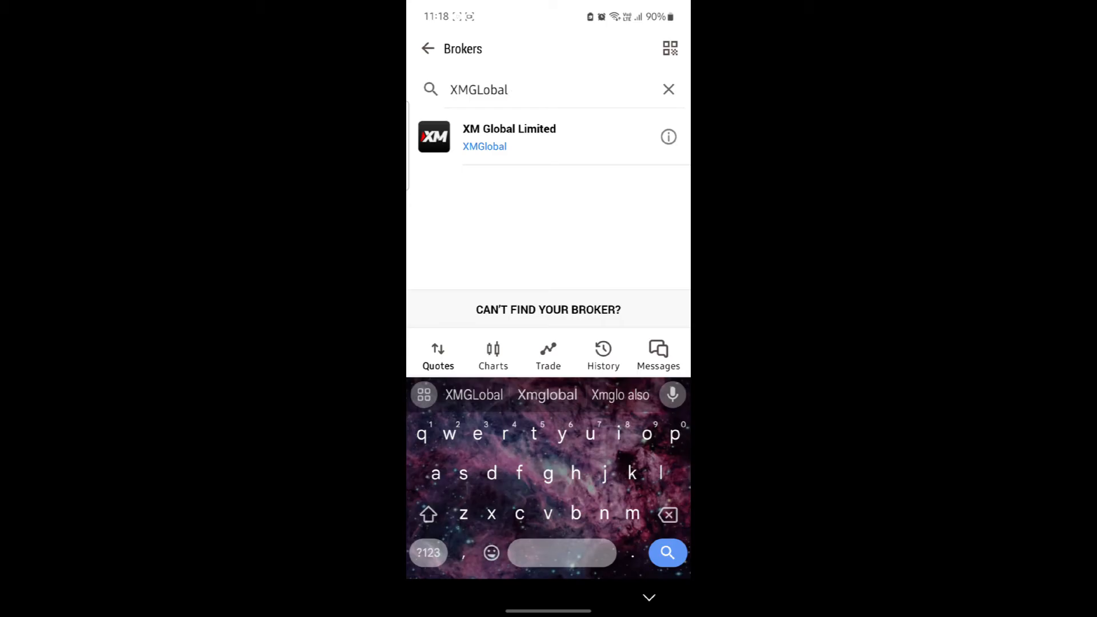
Choose XM Global Limited, set server XMGlobal-MT5 11 and untick Save password.
click(509, 136)
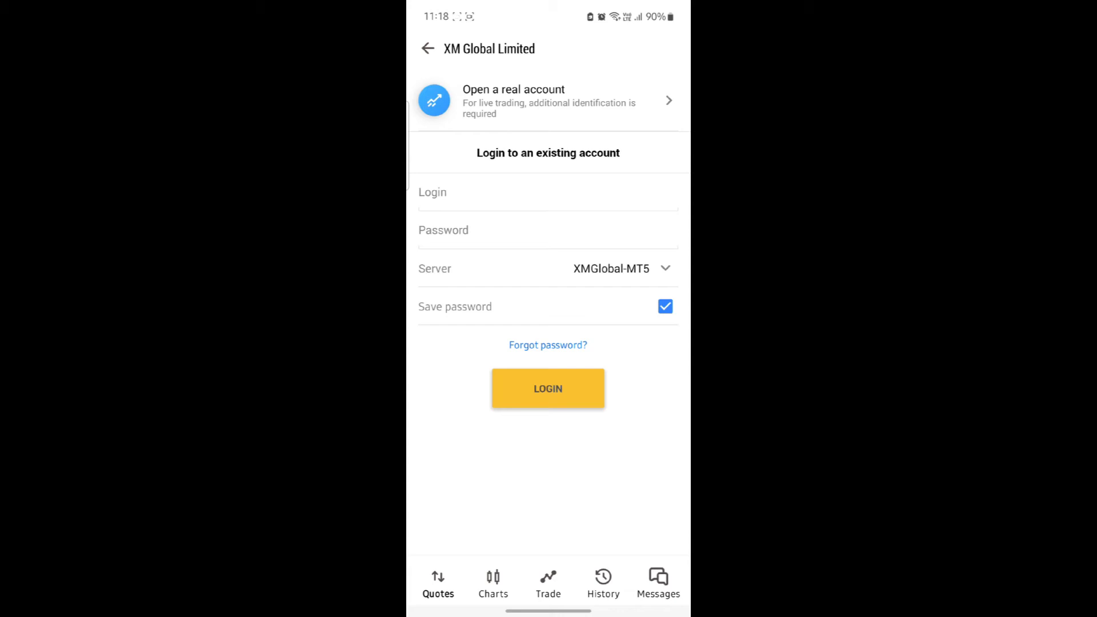
click(548, 192)
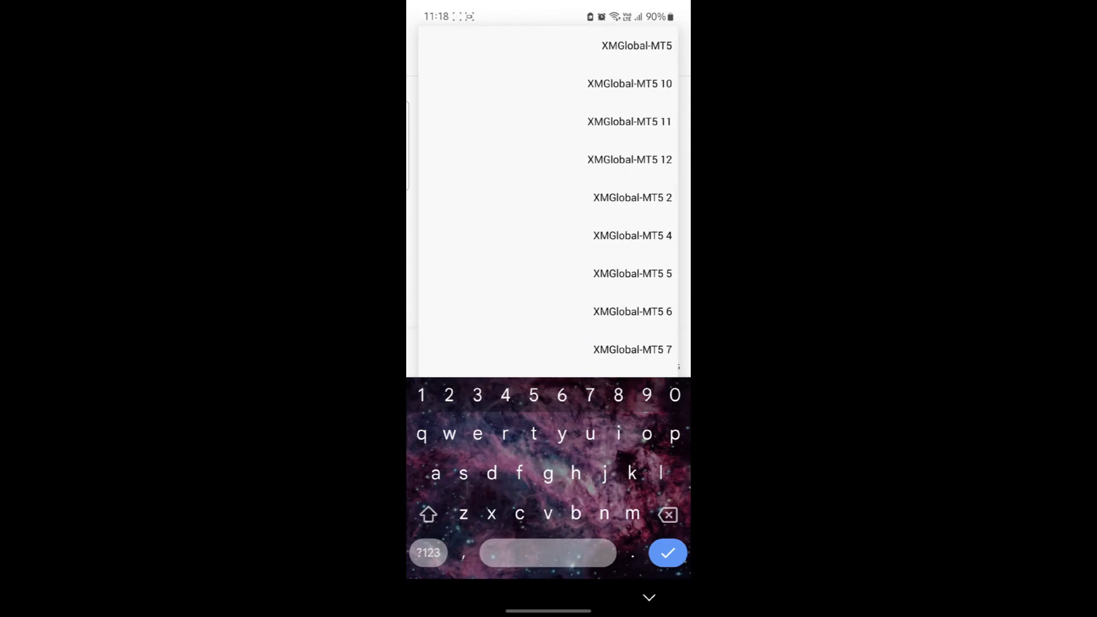
click(628, 121)
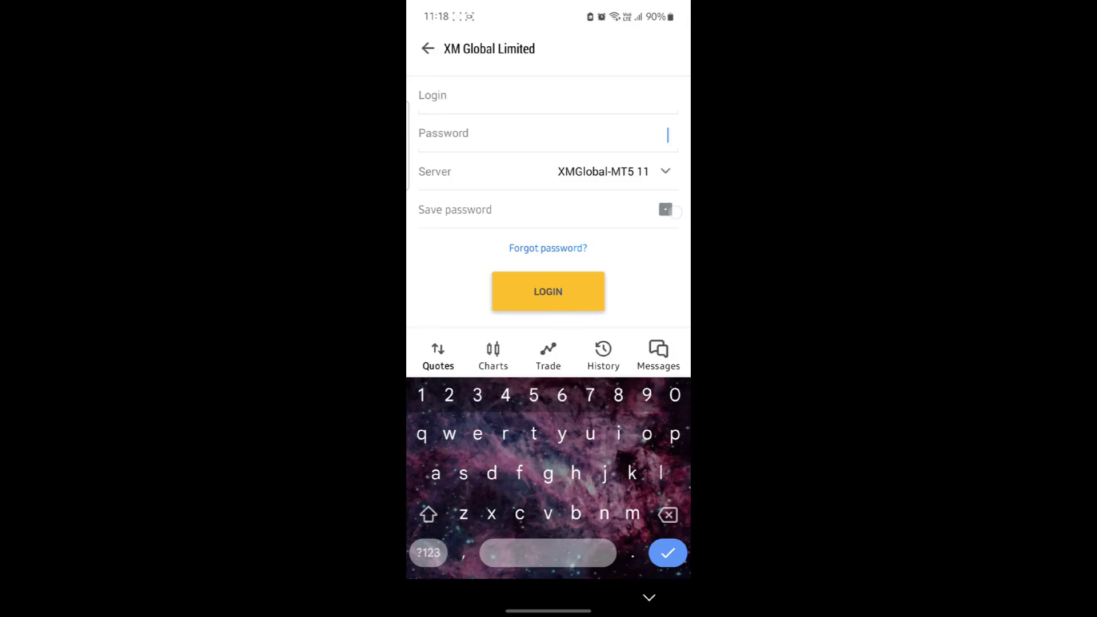
click(665, 210)
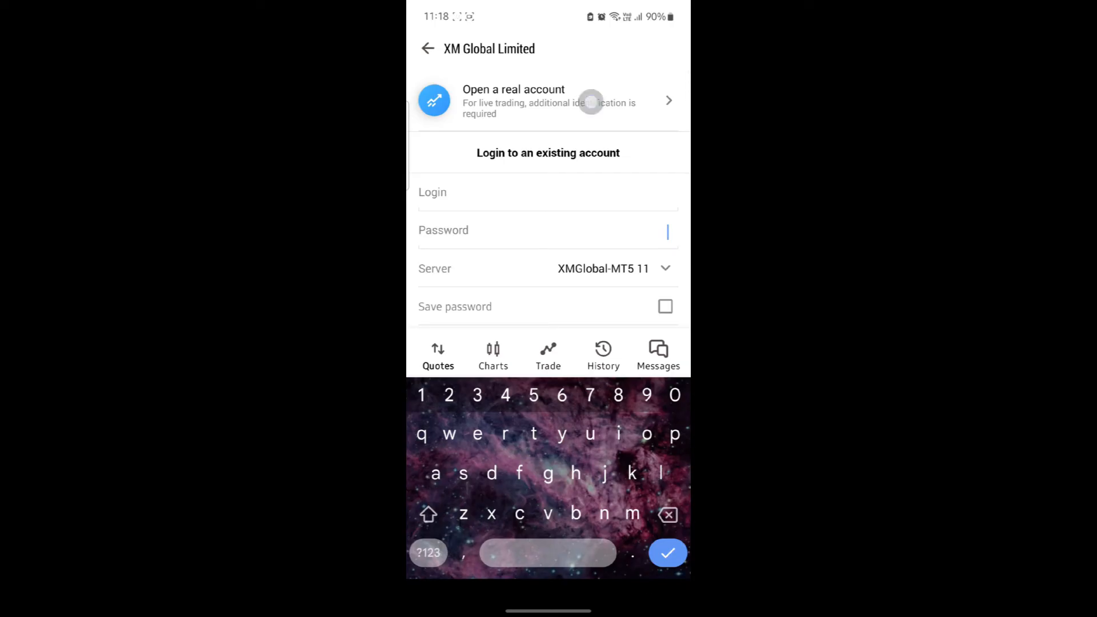
click(548, 100)
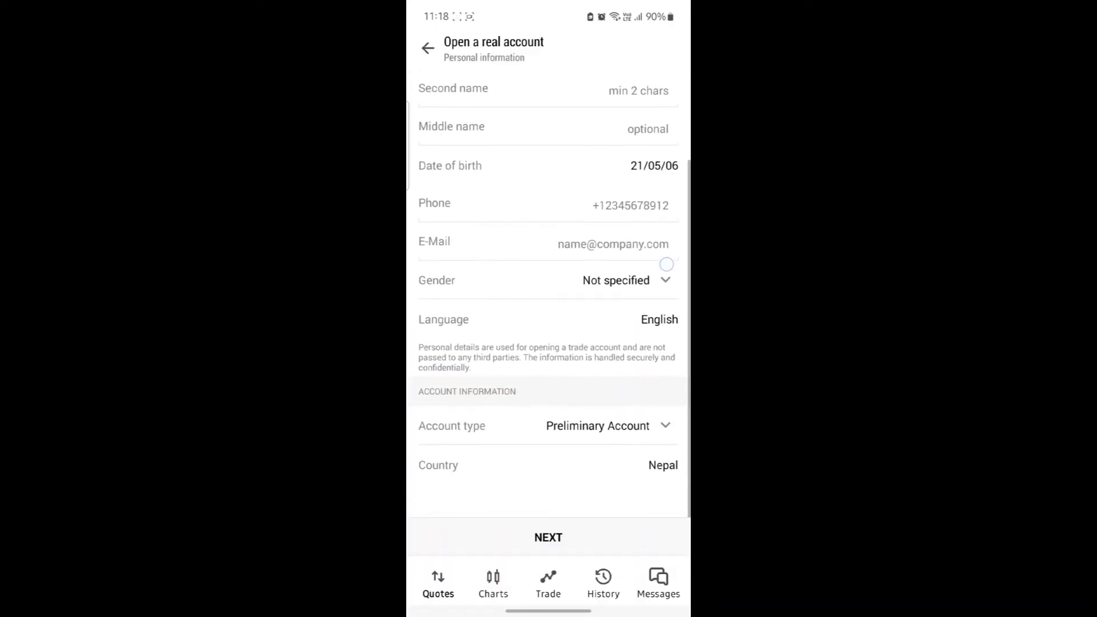
scroll(up, 3)
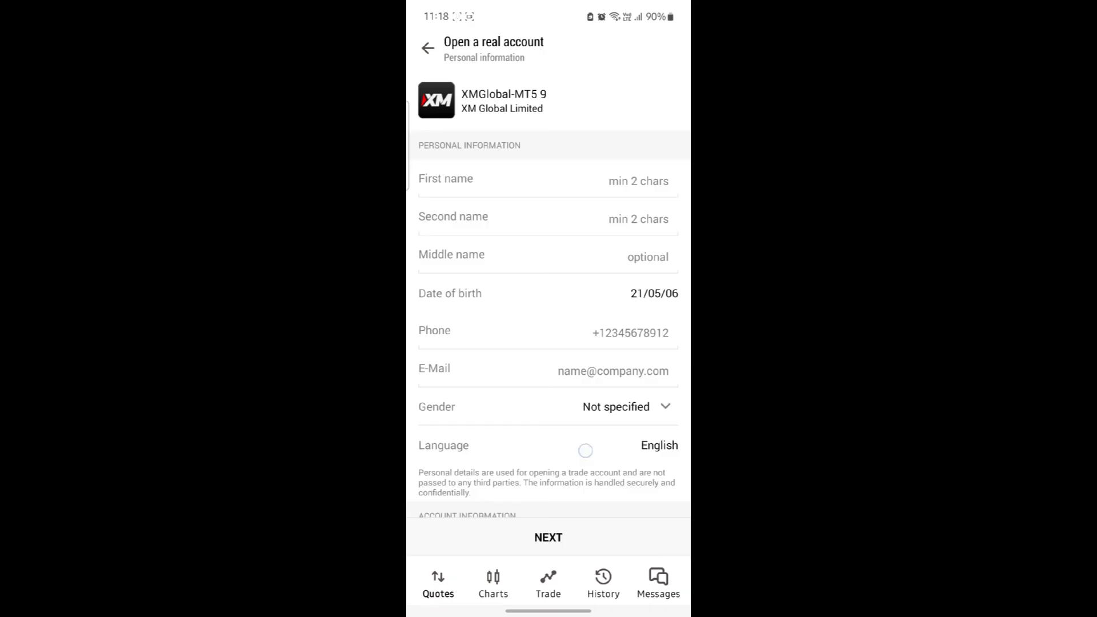
scroll(down, 3)
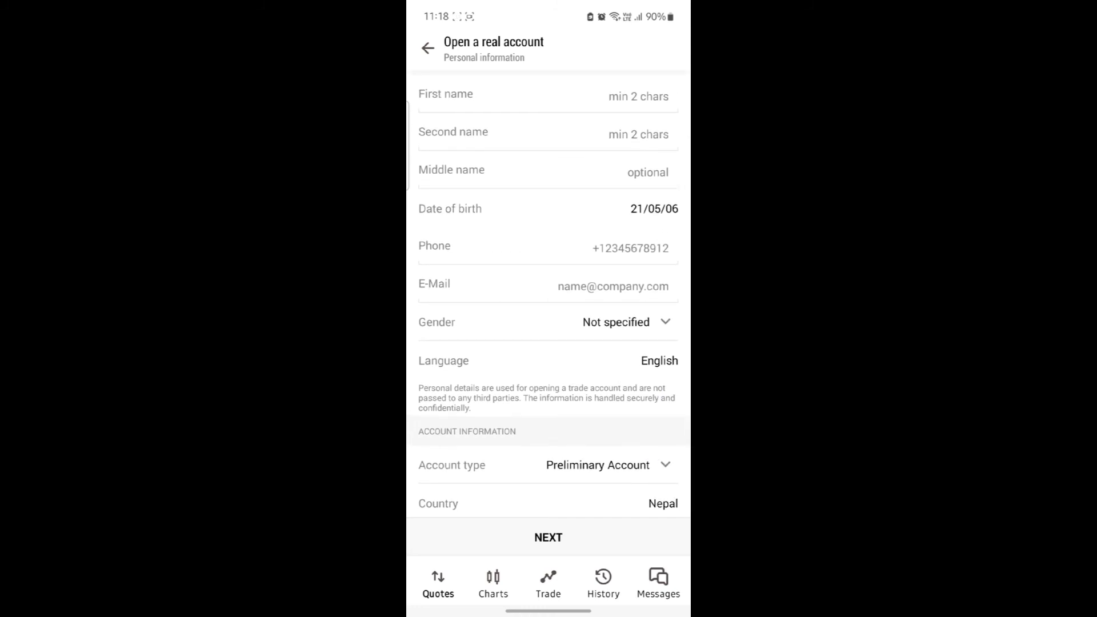
click(427, 48)
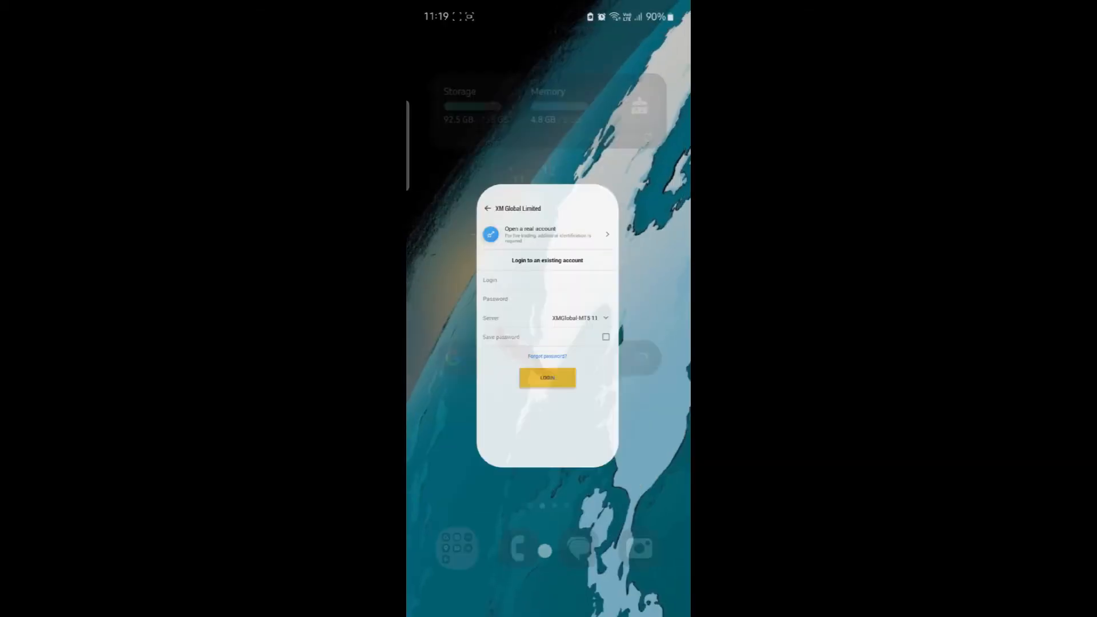
Leave MetaTrader 5 and return to the Android home screen.
key(Back)
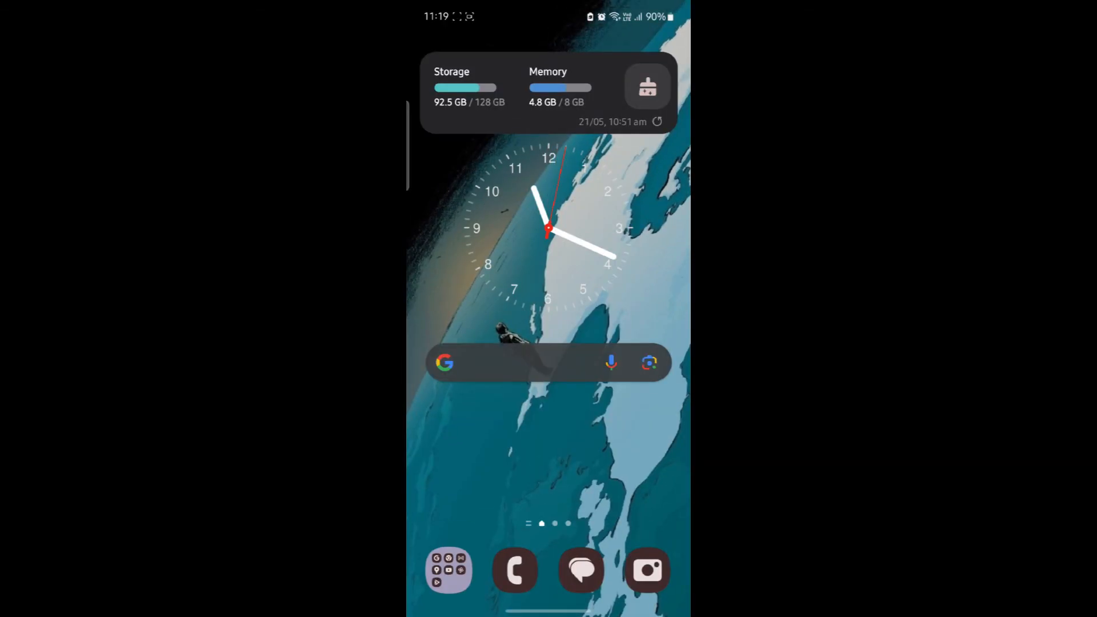